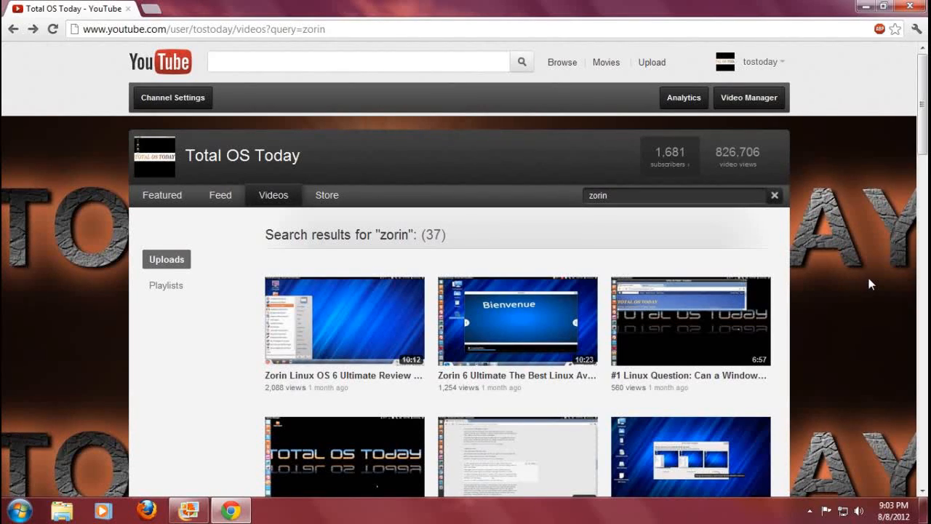
{"action": "mouse_move", "coordinate": [710, 306]}
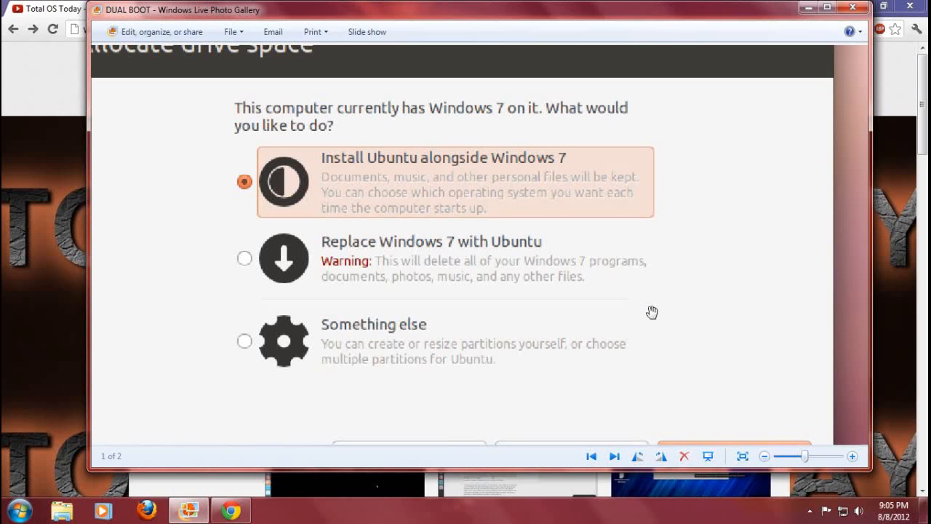
{"action": "mouse_move", "coordinate": [615, 200]}
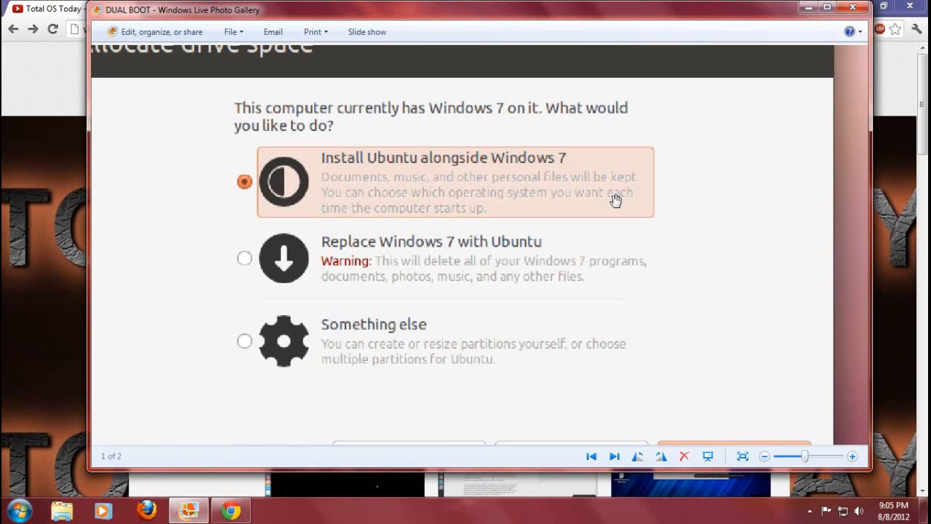
{"action": "mouse_move", "coordinate": [516, 273]}
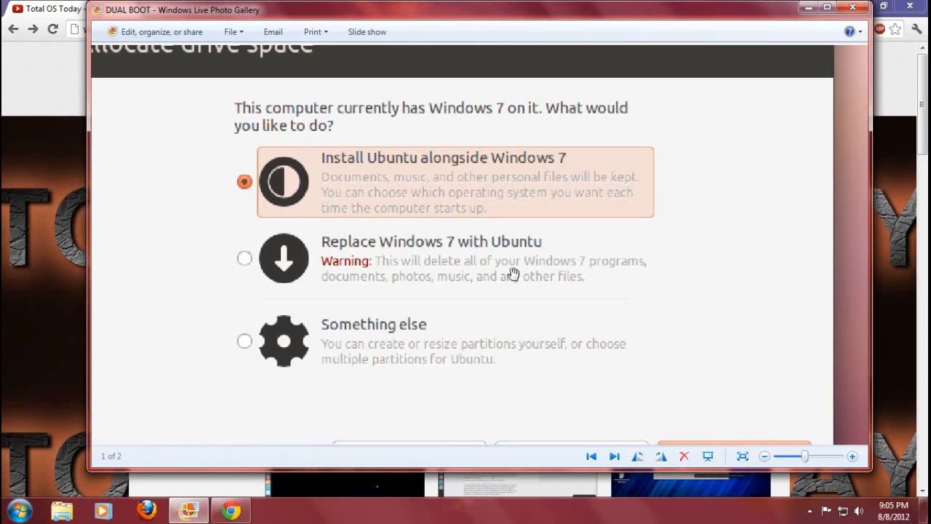
{"action": "mouse_move", "coordinate": [577, 179]}
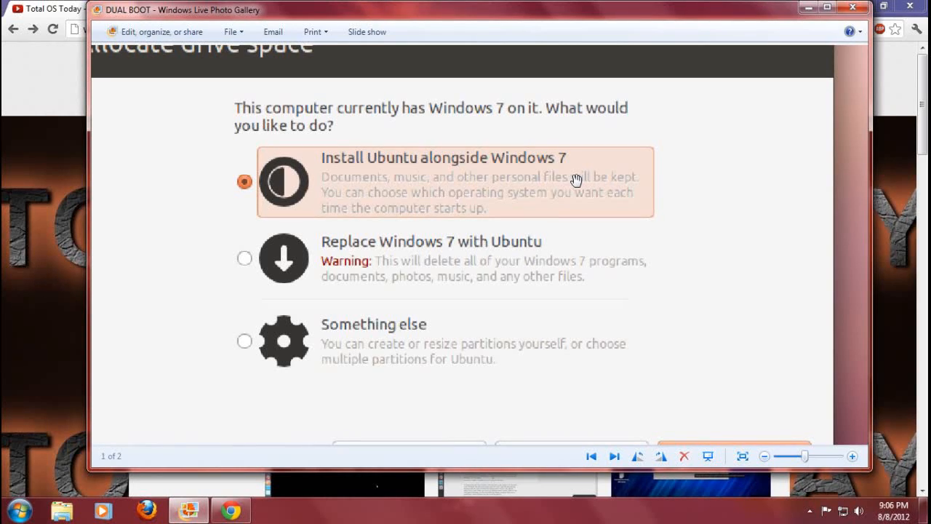
{"action": "mouse_move", "coordinate": [512, 264]}
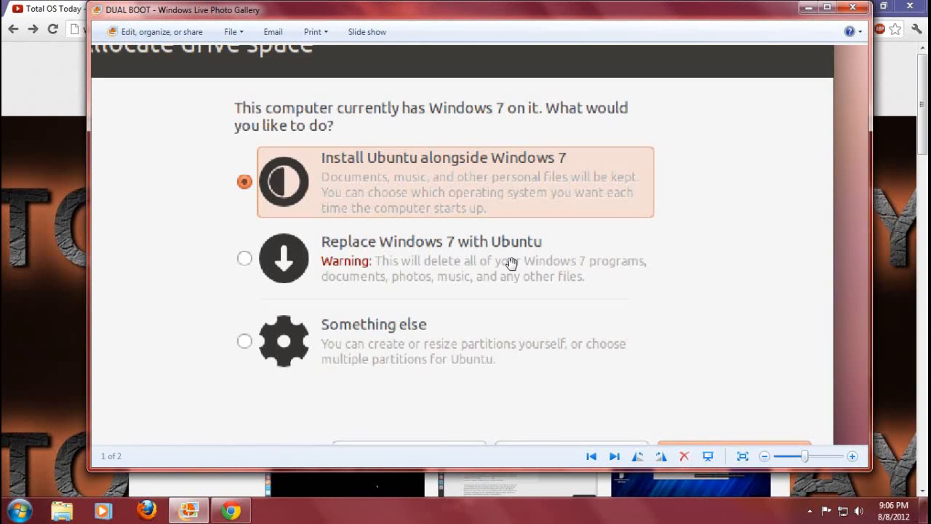
{"action": "mouse_move", "coordinate": [476, 349]}
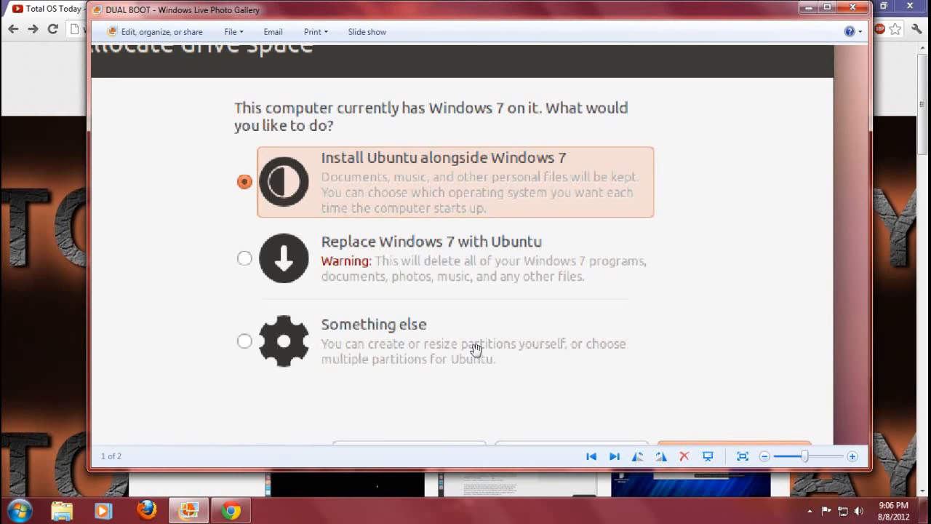
{"action": "mouse_move", "coordinate": [593, 184]}
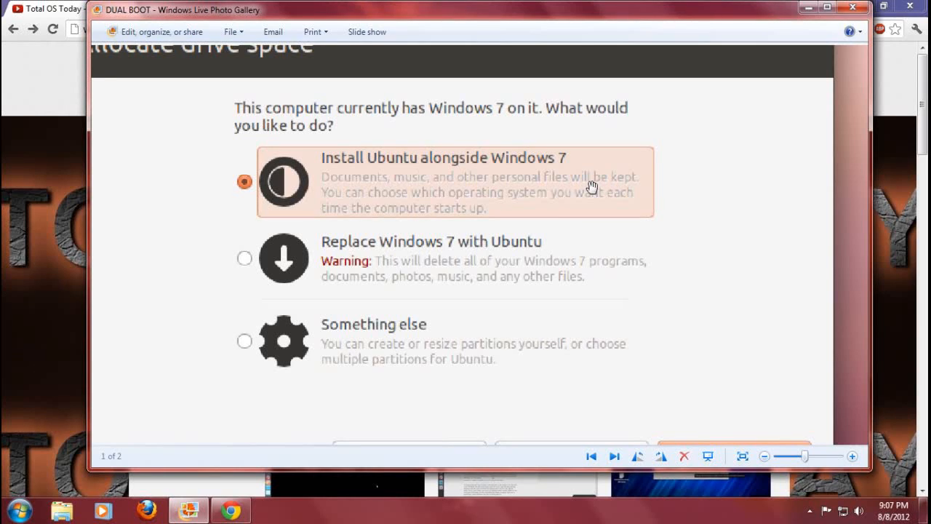
{"action": "mouse_move", "coordinate": [680, 188]}
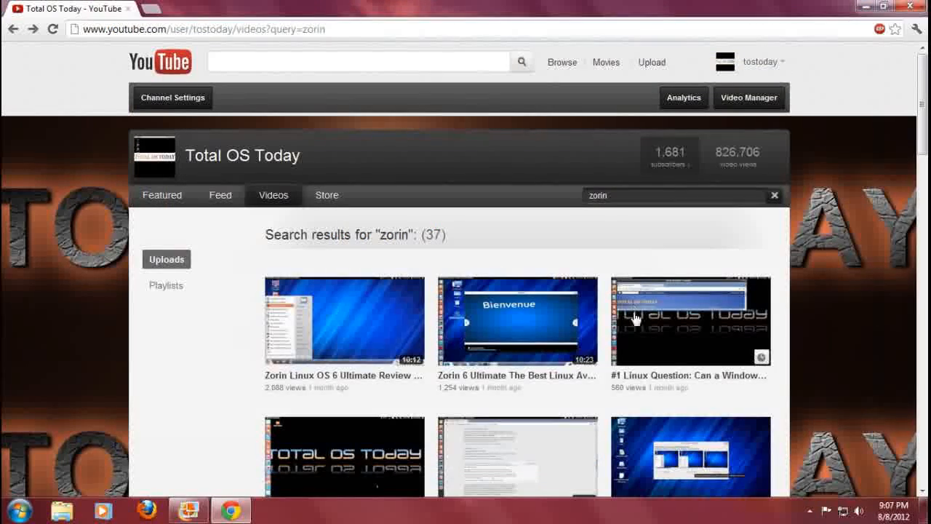
{"action": "mouse_move", "coordinate": [637, 319]}
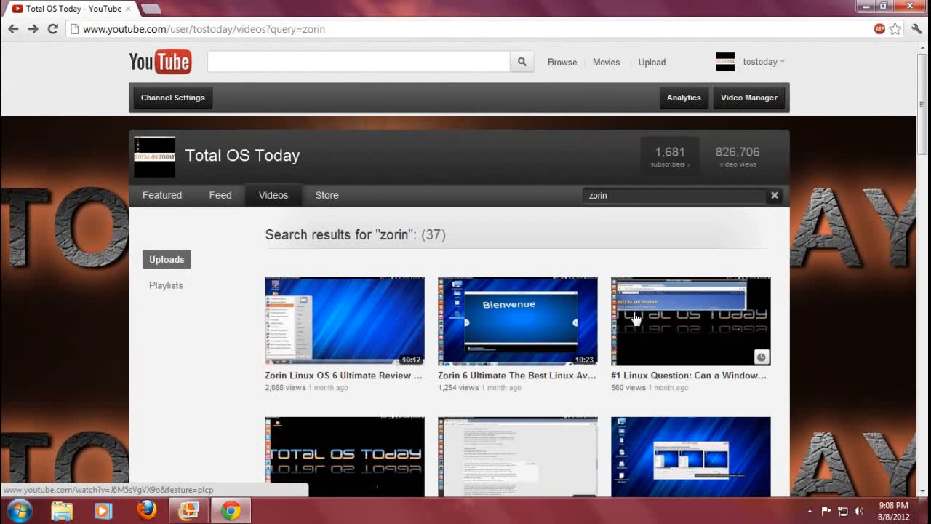
Open the Windows 7 Start menu over the YouTube 'zorin' search results.
{"action": "left_click", "coordinate": [9, 511]}
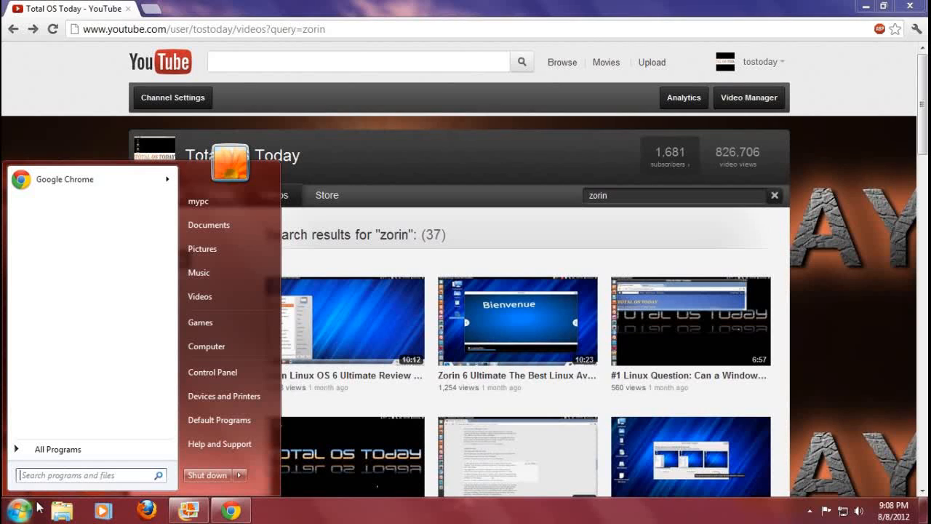
{"action": "mouse_move", "coordinate": [14, 509]}
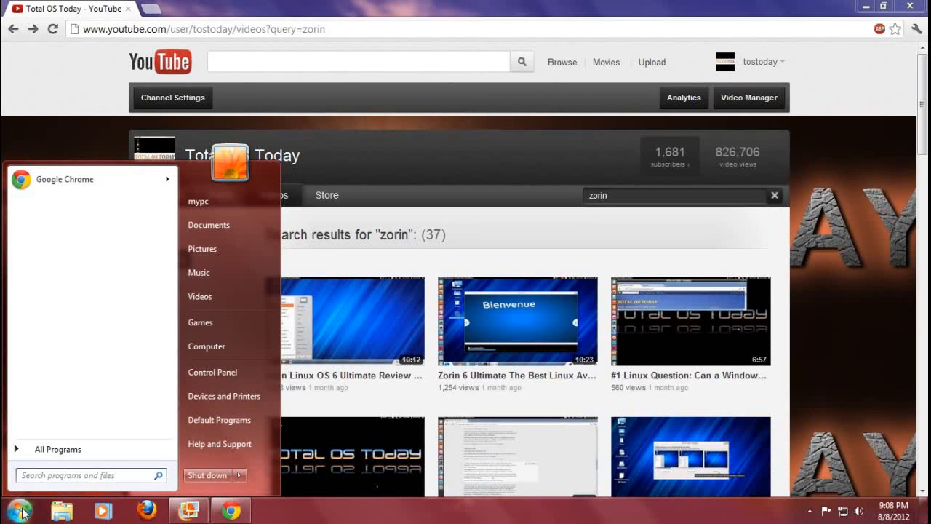